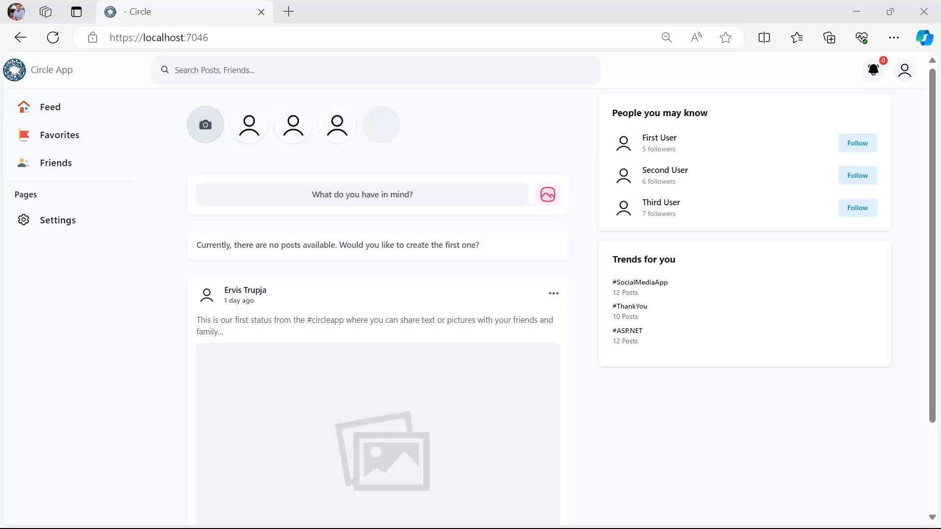
pyautogui.moveTo(627, 87)
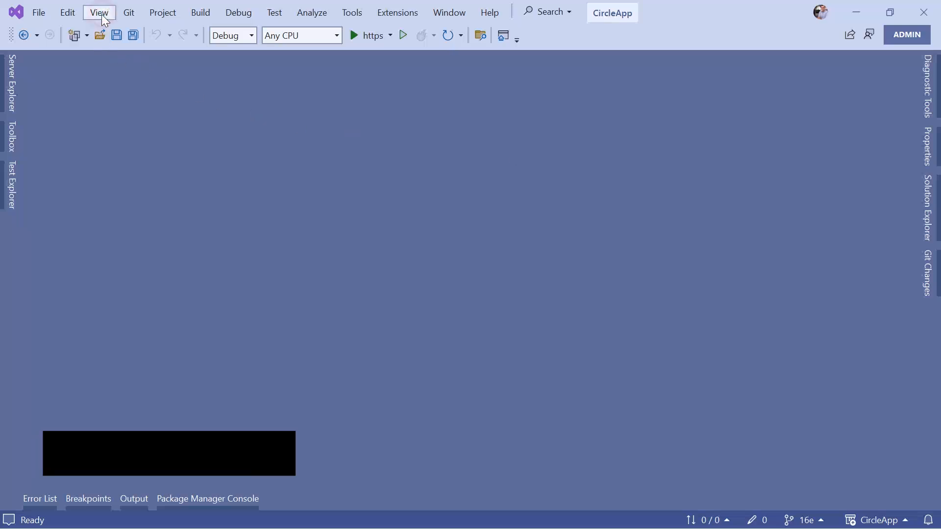
# Show Server Explorer from the View menu and select its Servers node
pyautogui.click(98, 11)
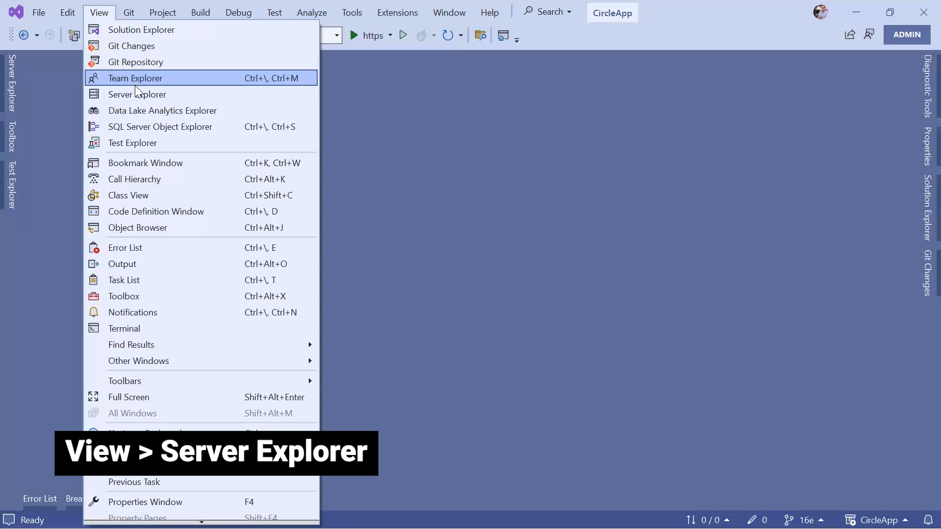
pyautogui.click(137, 94)
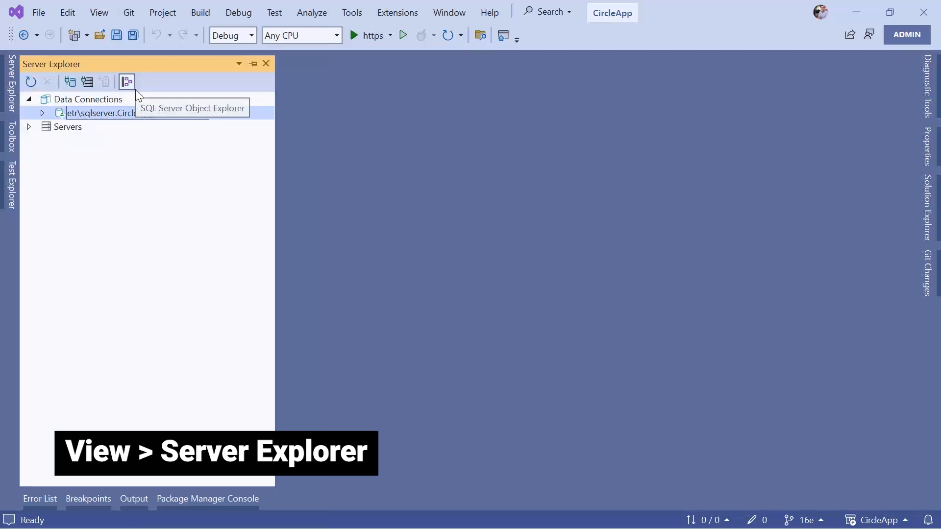
pyautogui.click(67, 126)
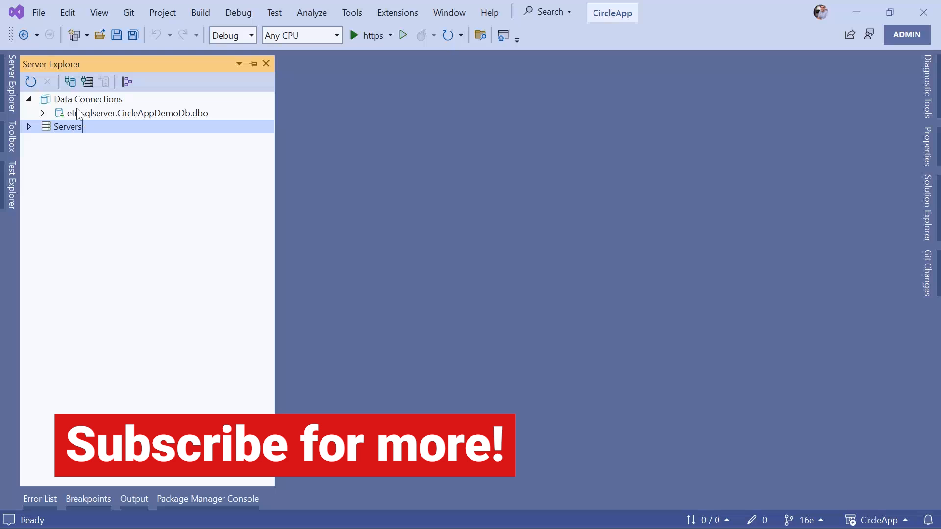
pyautogui.moveTo(76, 136)
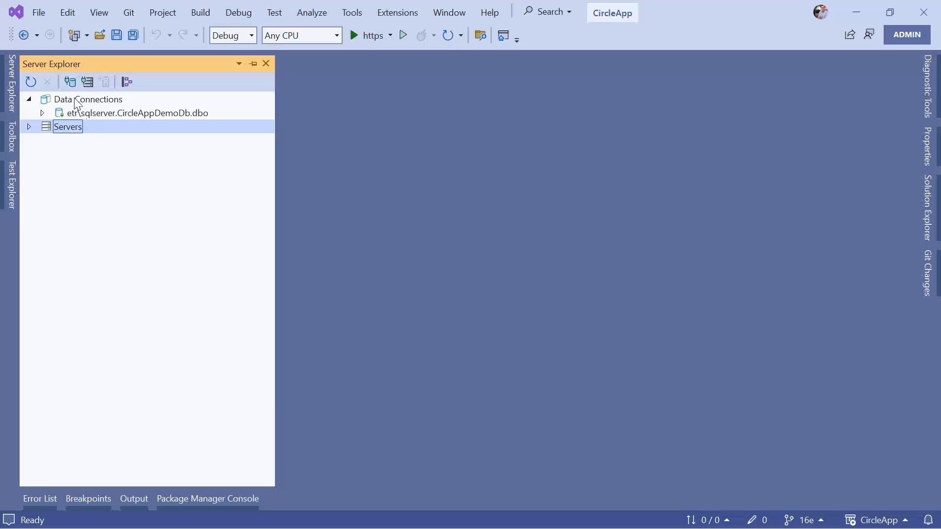
pyautogui.rightClick(87, 99)
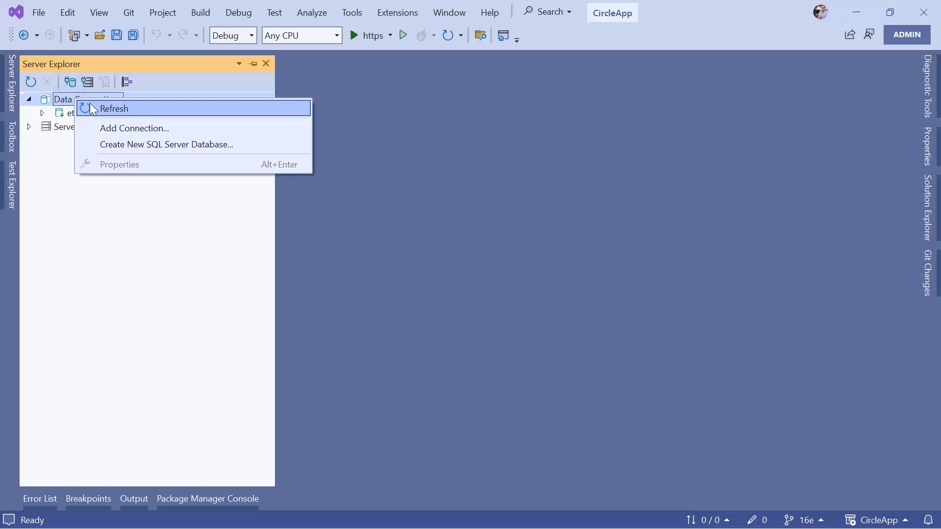
pyautogui.moveTo(124, 144)
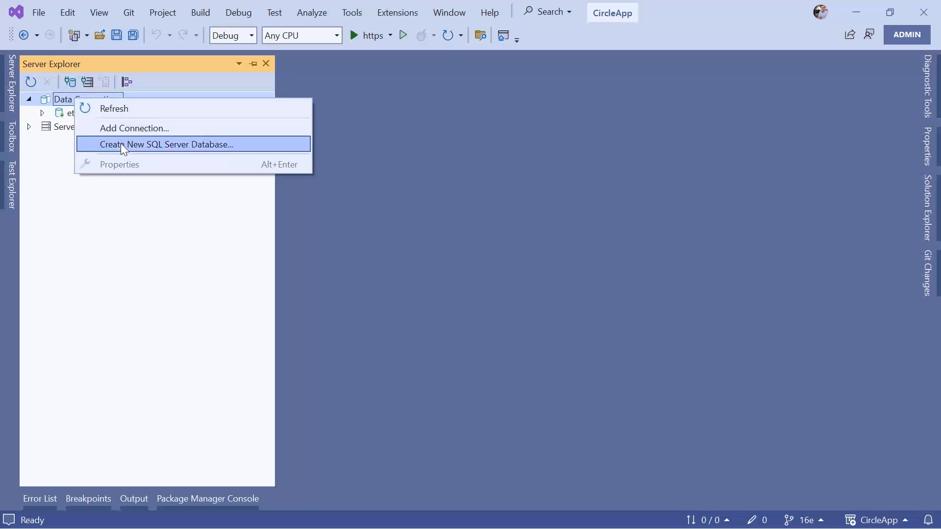
pyautogui.click(169, 144)
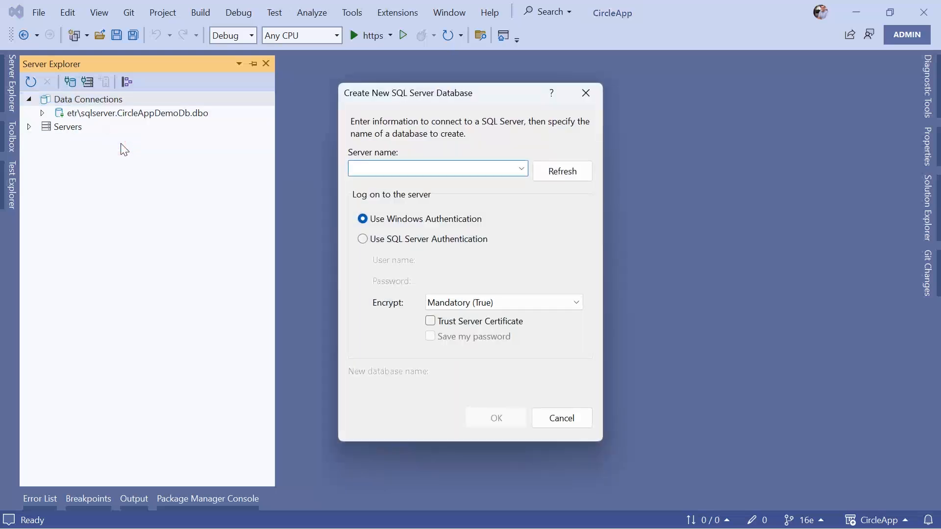
pyautogui.moveTo(416, 161)
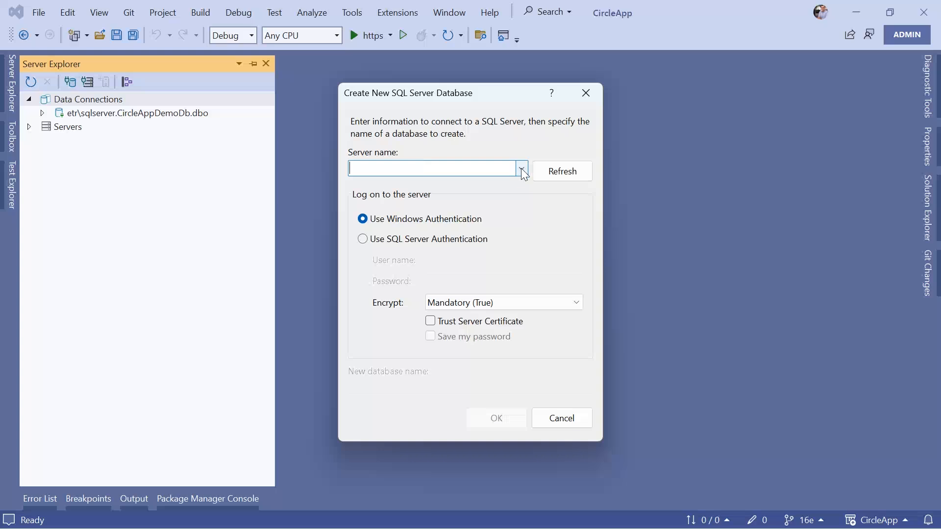
pyautogui.click(520, 168)
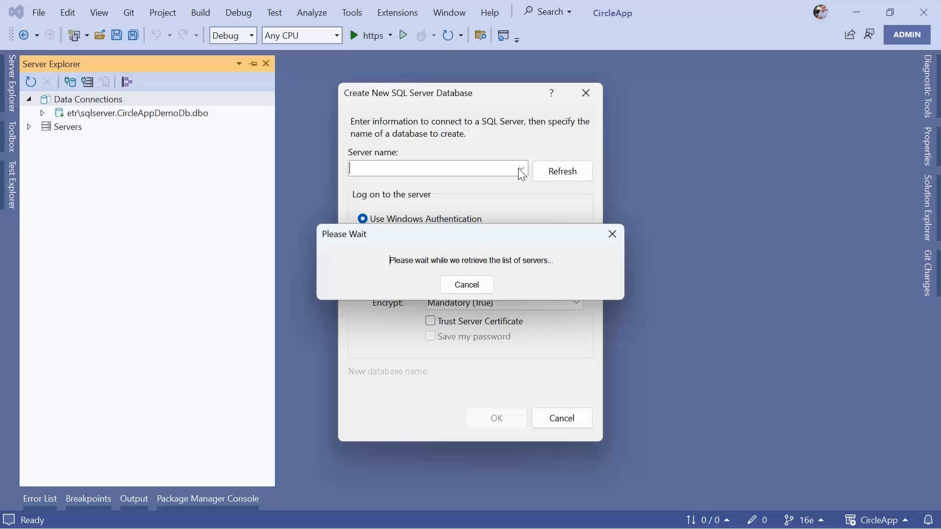
pyautogui.click(520, 169)
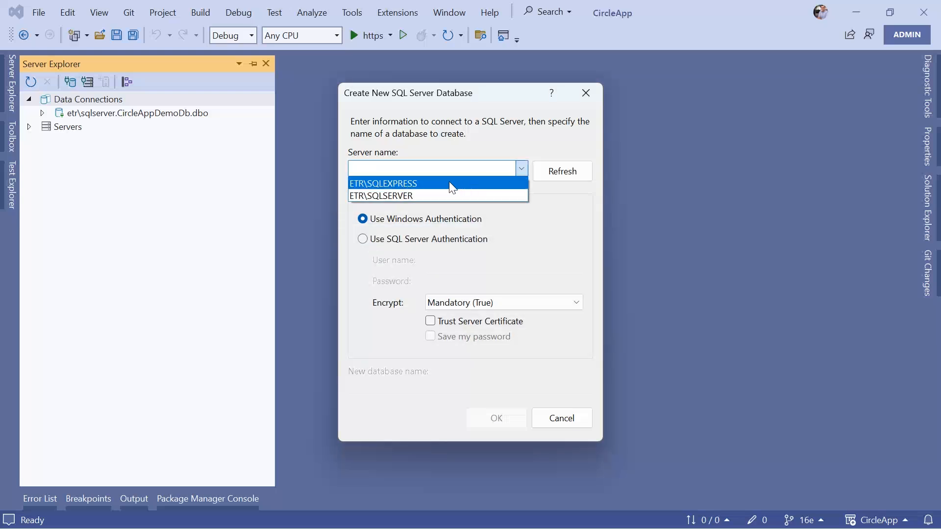
pyautogui.moveTo(379, 196)
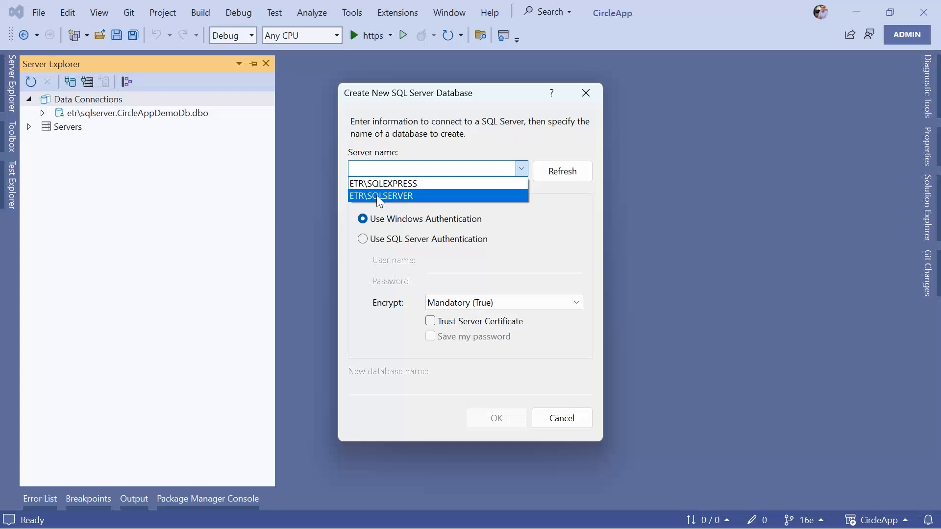
pyautogui.moveTo(415, 201)
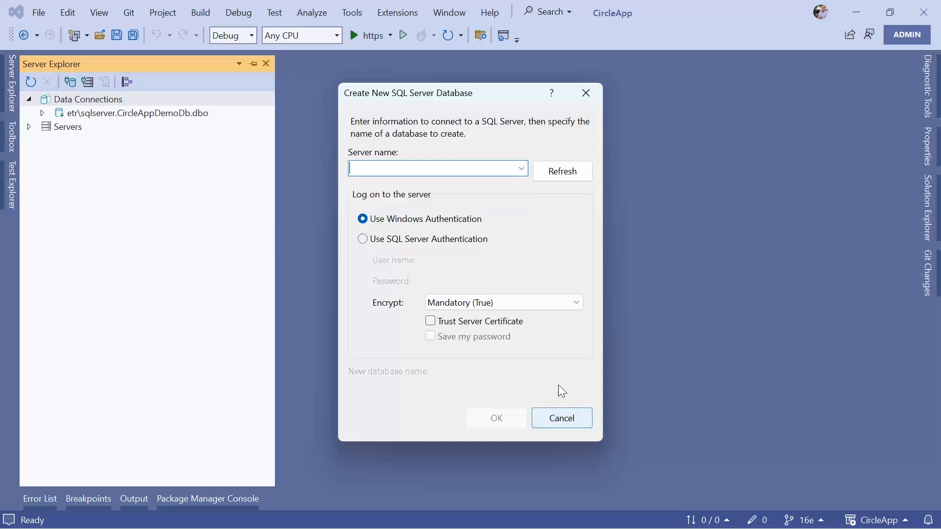
pyautogui.click(561, 419)
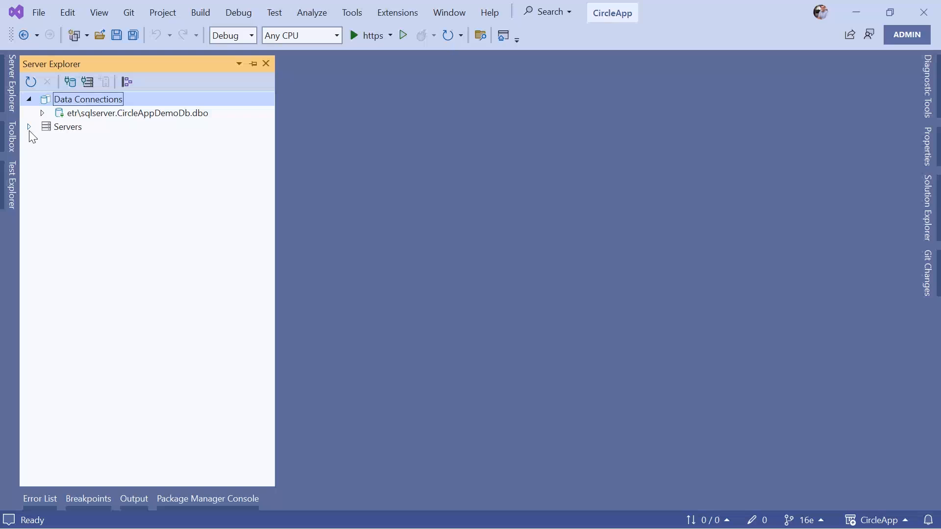
# Expand the Servers node to reveal the local ETR machine
pyautogui.click(28, 126)
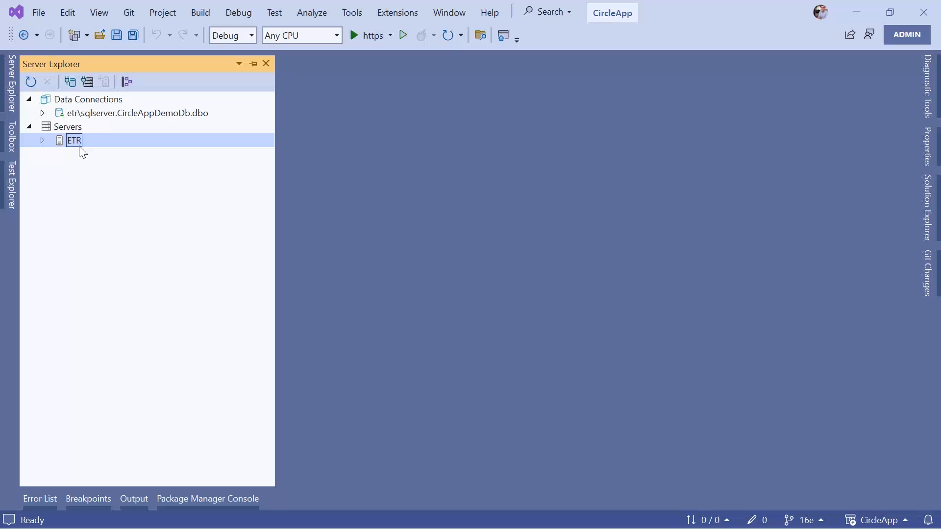
pyautogui.moveTo(80, 150)
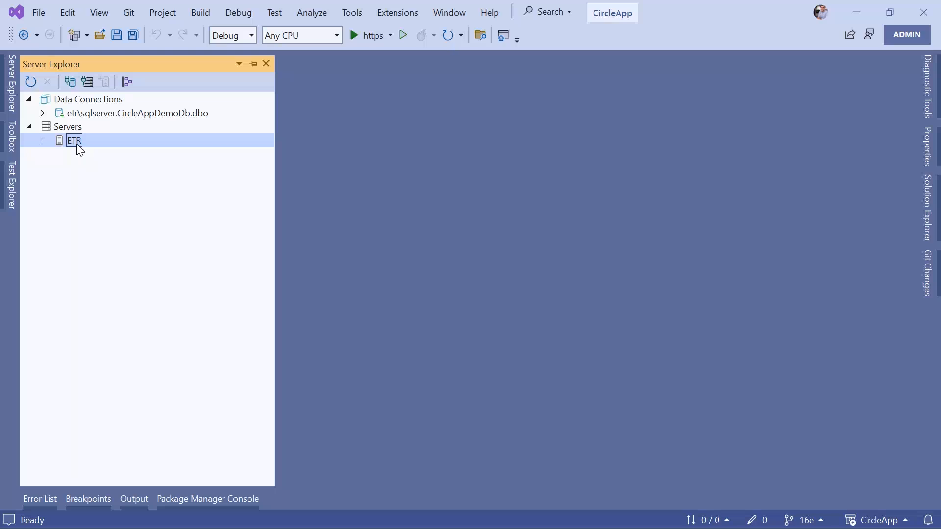
# Start a new SQL Server database from Data Connections on server ETR\SQLSERVER
pyautogui.rightClick(88, 99)
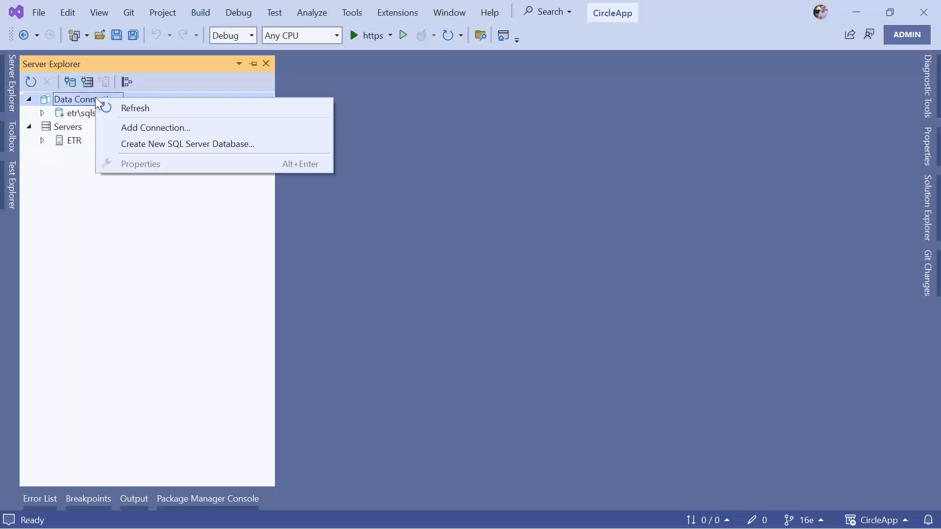
pyautogui.moveTo(187, 144)
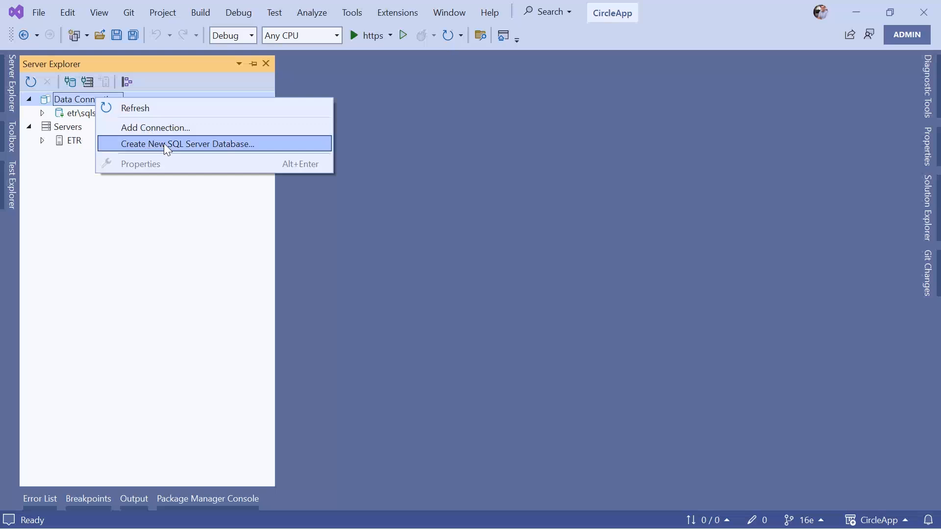
pyautogui.click(187, 144)
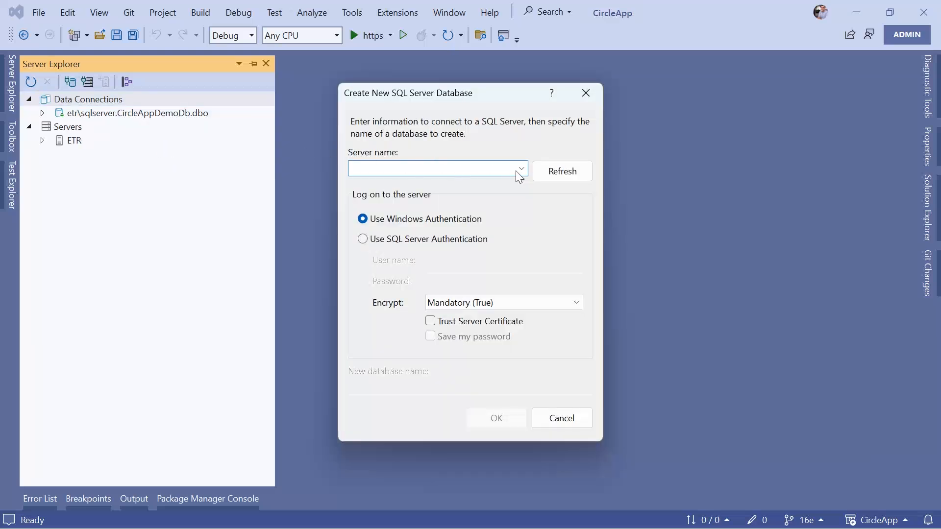
pyautogui.click(519, 167)
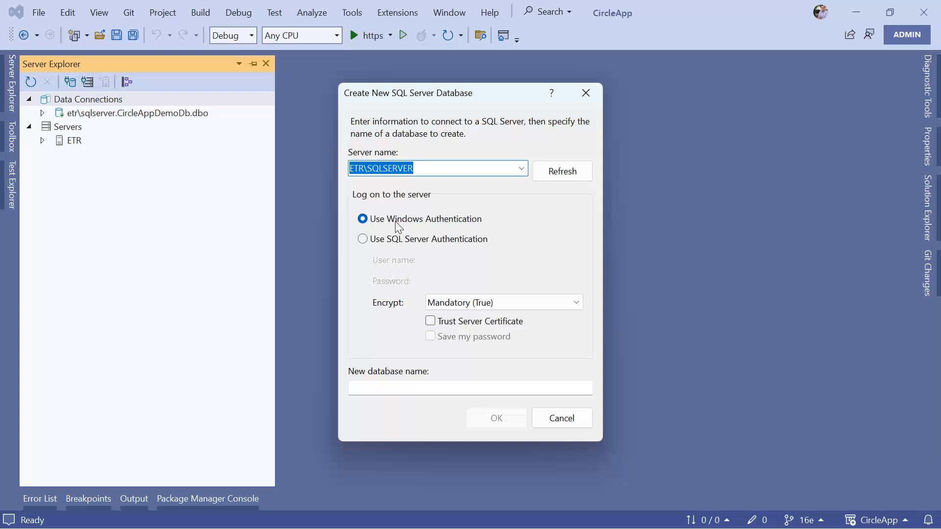
pyautogui.moveTo(453, 230)
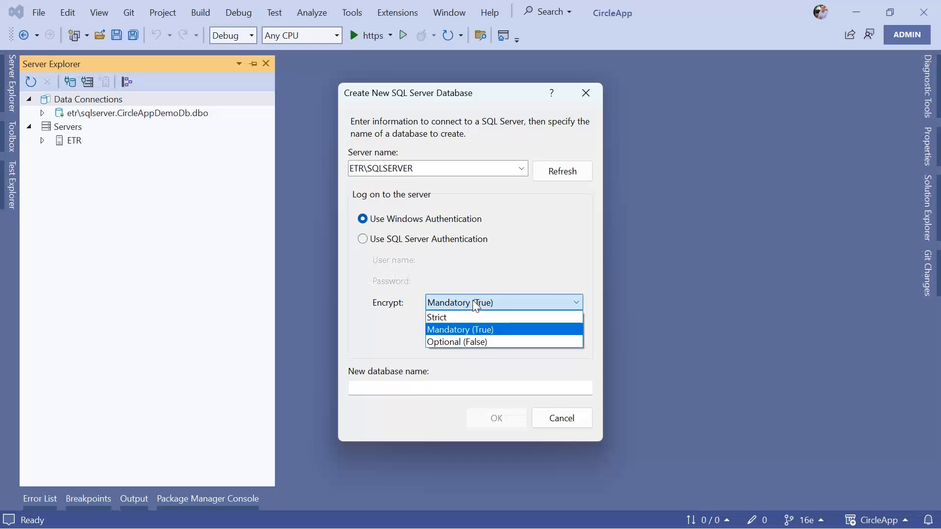
# Set encryption Optional, trust the server certificate and name the database CircleAppDb
pyautogui.click(455, 341)
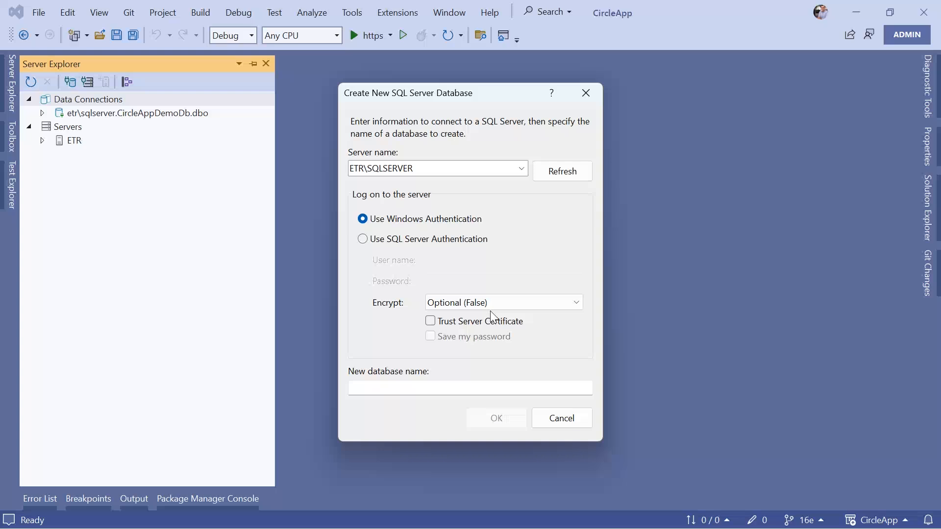
pyautogui.click(430, 322)
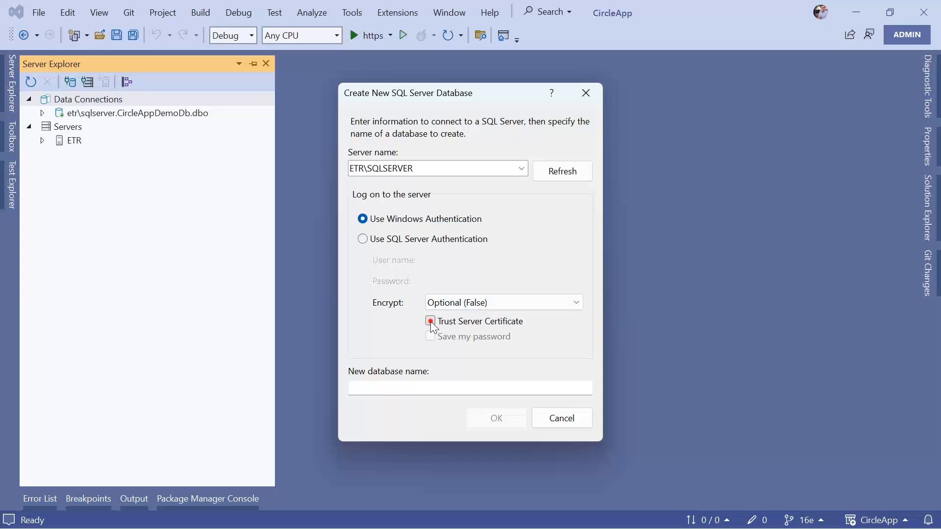
pyautogui.click(429, 321)
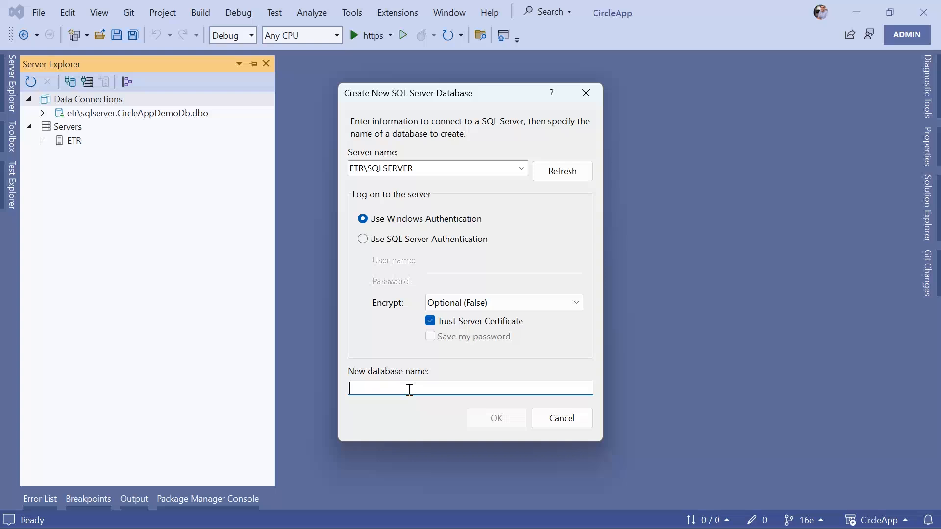
pyautogui.write('CircleApp')
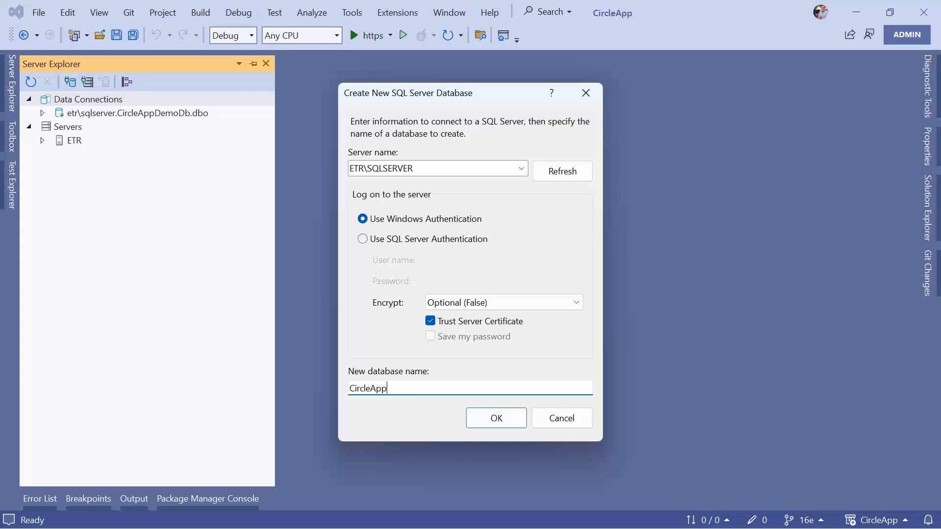
pyautogui.write('Db')
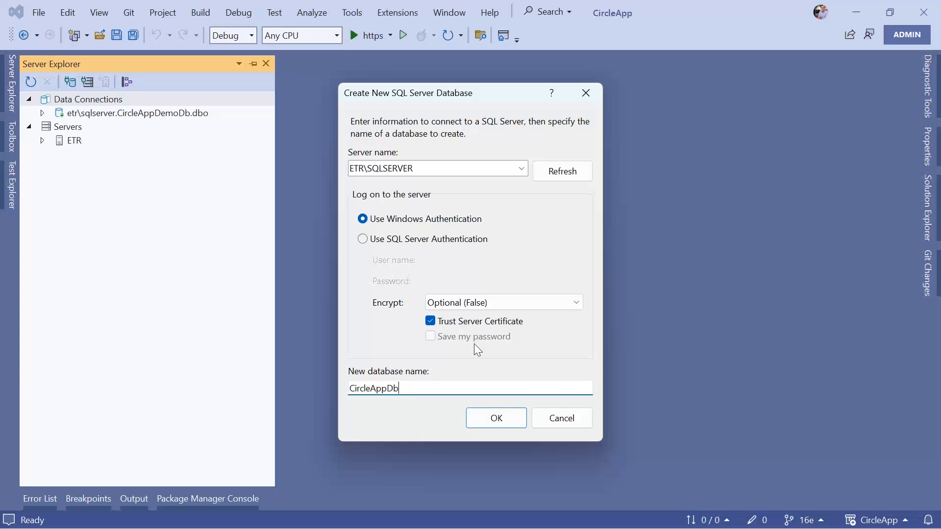
pyautogui.moveTo(502, 403)
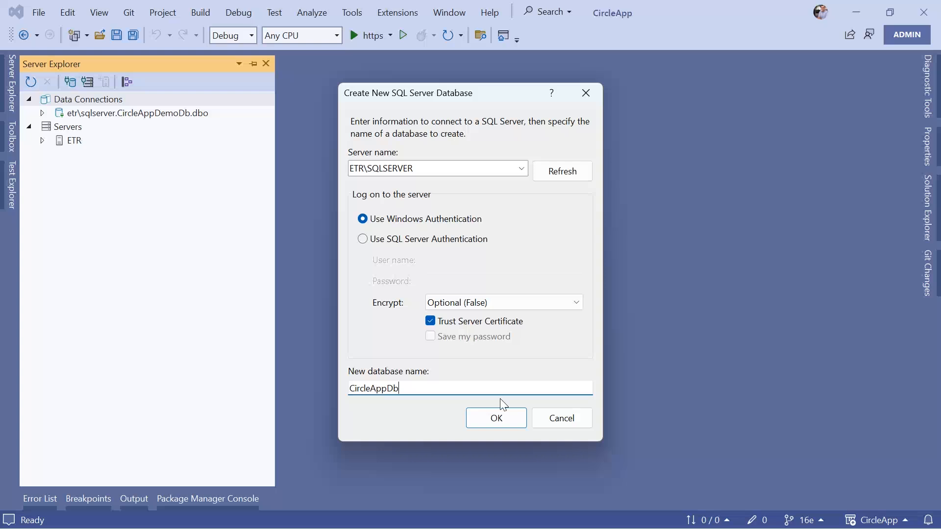
# Confirm creation of CircleAppDb and expand its new connection to show its folders
pyautogui.click(496, 417)
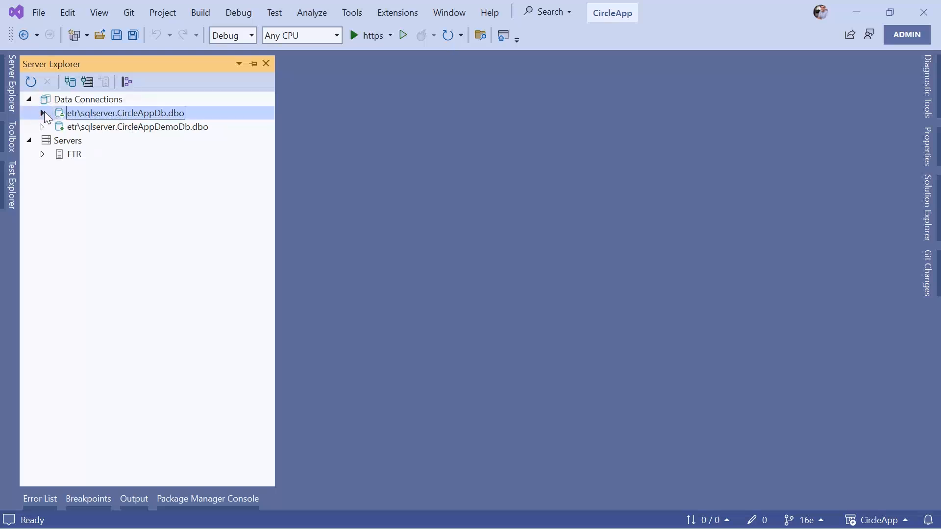
pyautogui.click(42, 113)
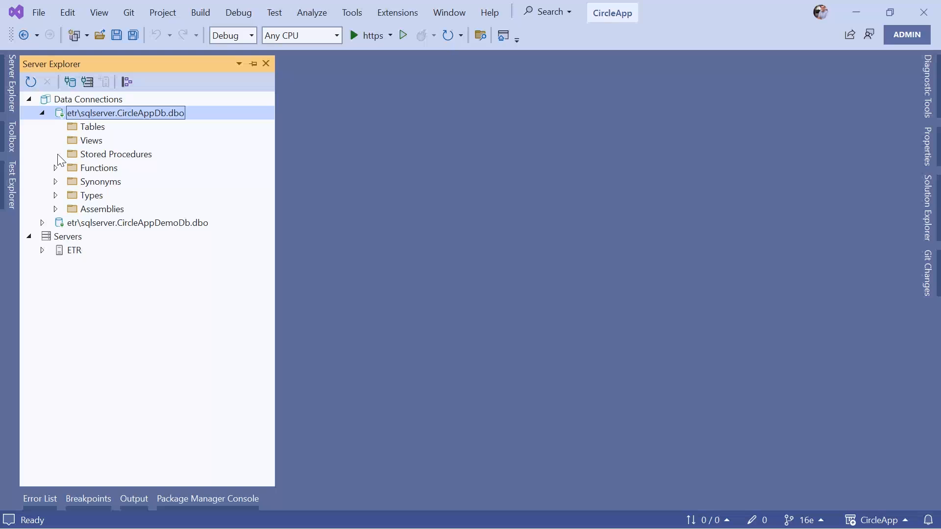
pyautogui.moveTo(110, 129)
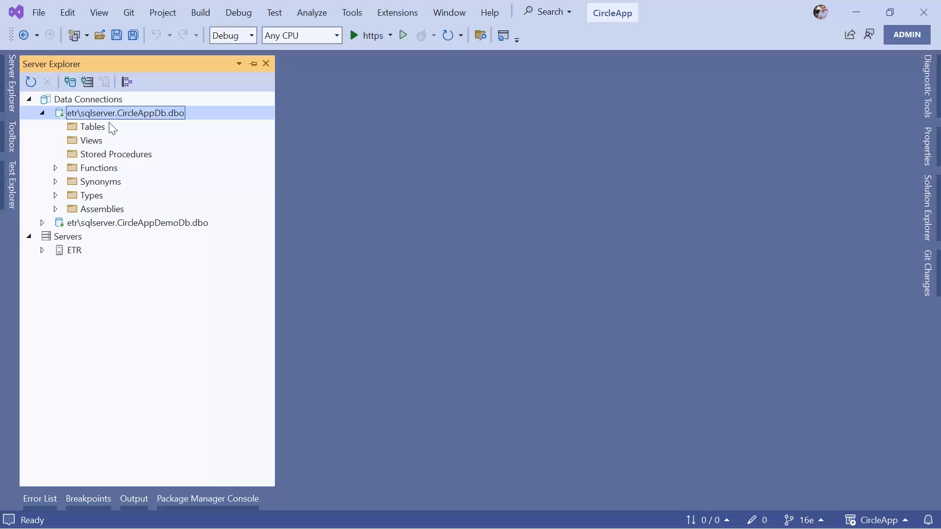
# View the CircleAppDb connection's Properties and inspect its Connection String value
pyautogui.rightClick(124, 113)
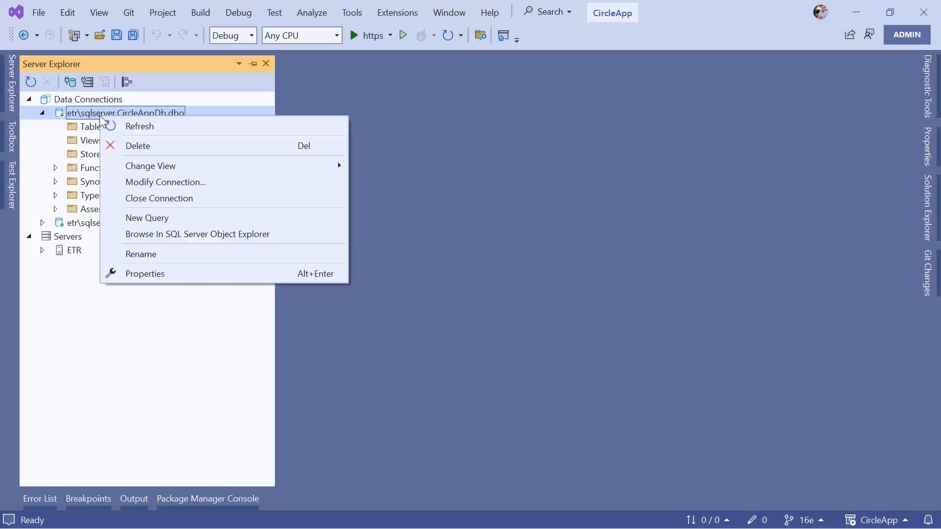
pyautogui.click(171, 271)
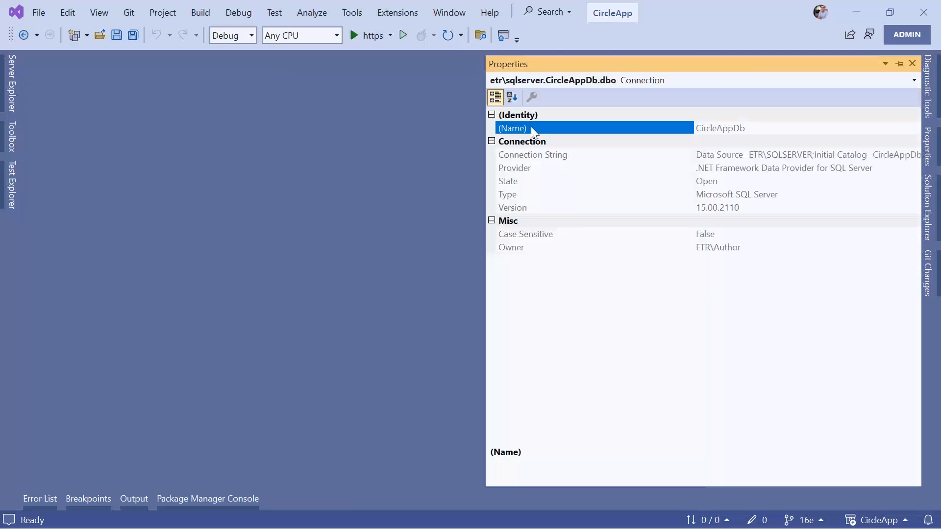
pyautogui.click(532, 154)
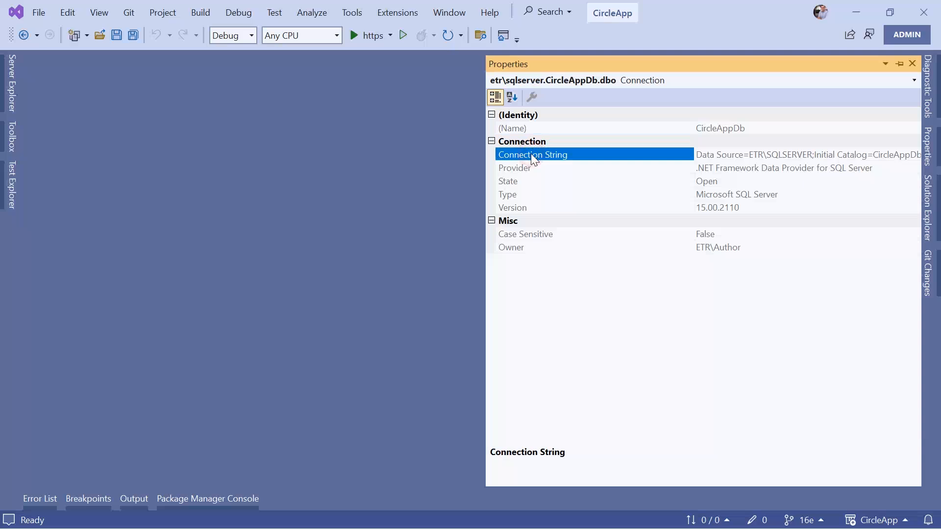
pyautogui.moveTo(774, 155)
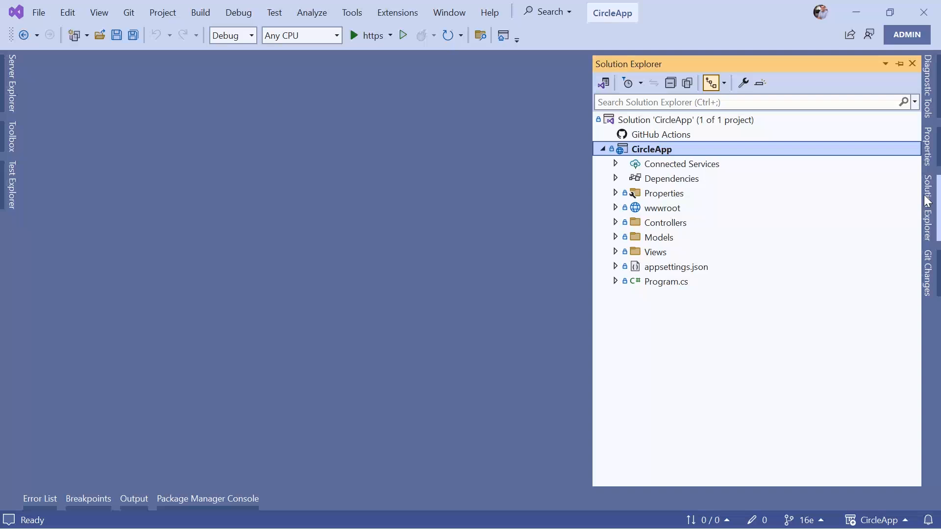
pyautogui.moveTo(785, 242)
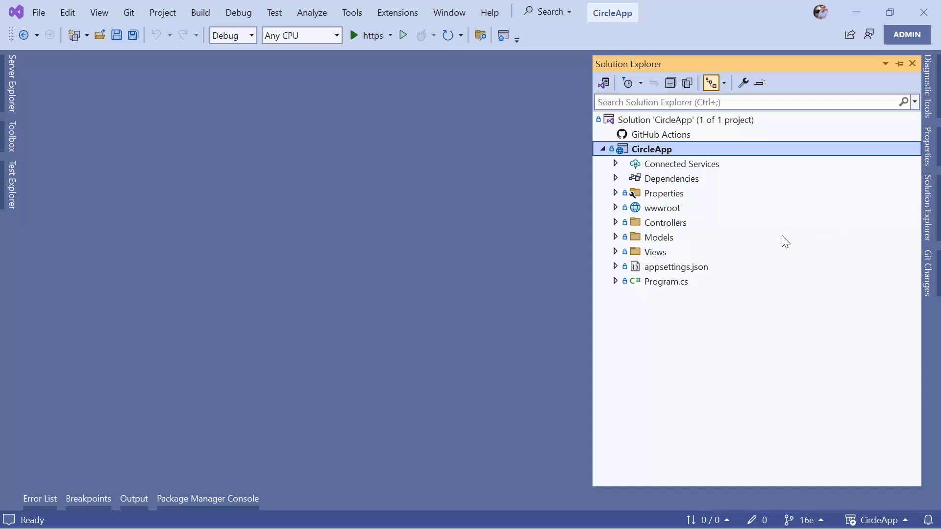
# Add a ConnectionStrings section with a "Default" entry to appsettings.json after Logging and save
pyautogui.doubleClick(675, 266)
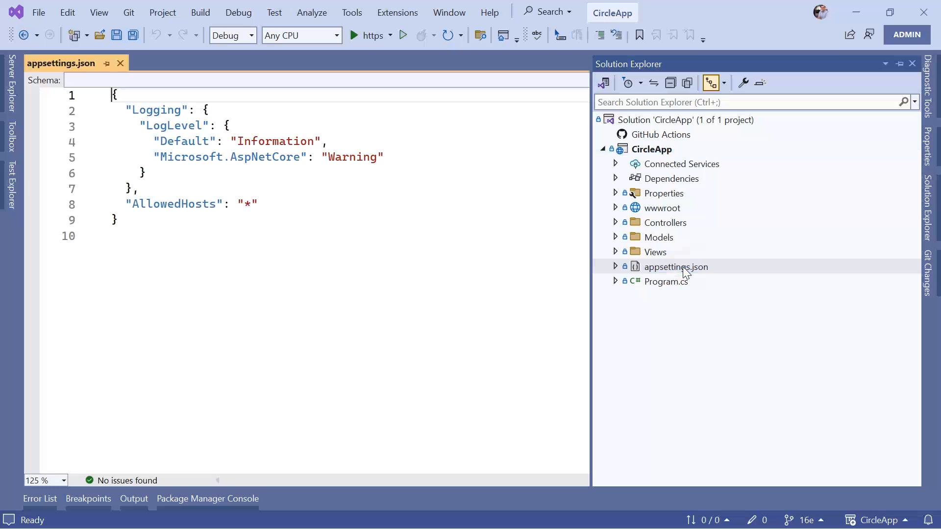
pyautogui.click(242, 188)
pyautogui.write('"ConnectionStrings": {')
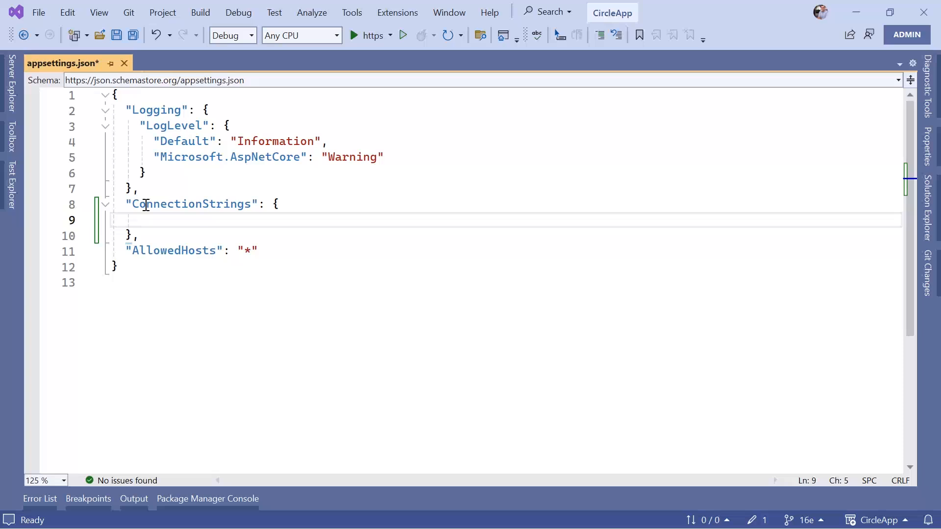
pyautogui.write('"Default"')
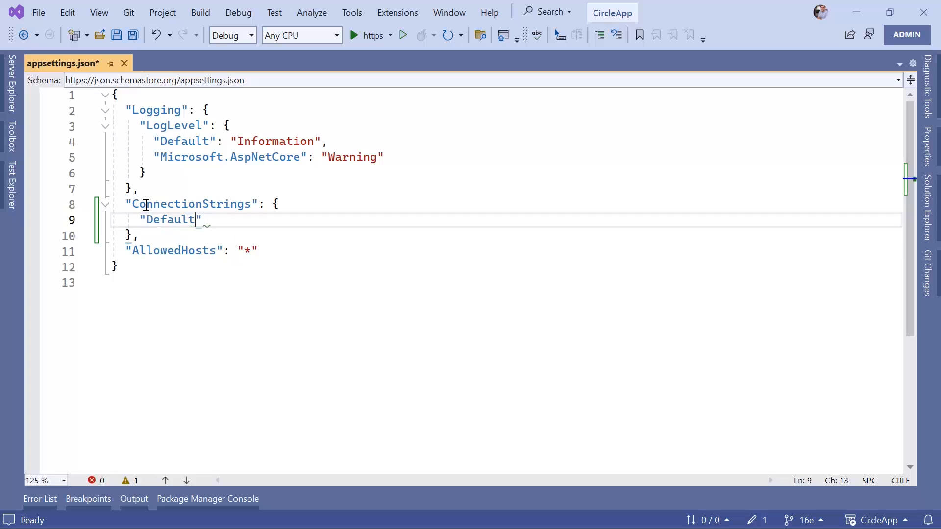
pyautogui.write(': ""')
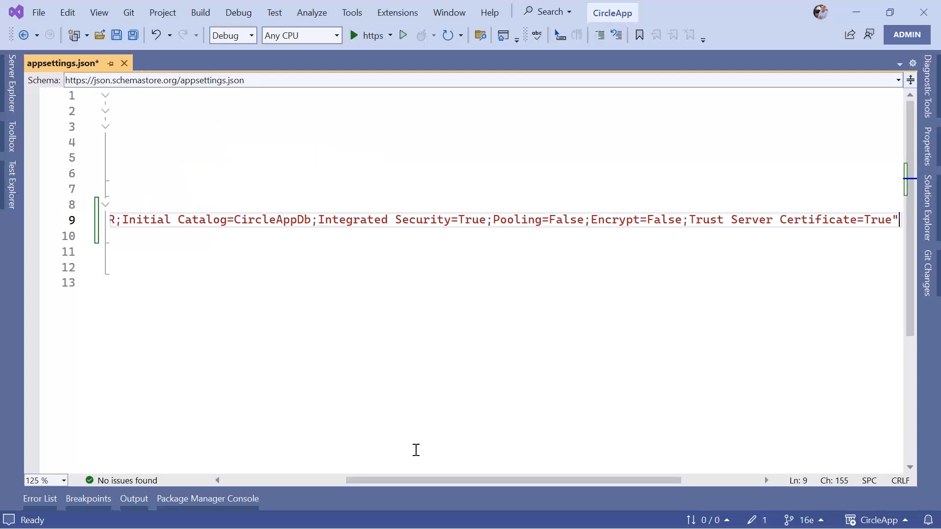
pyautogui.hscroll(-3)
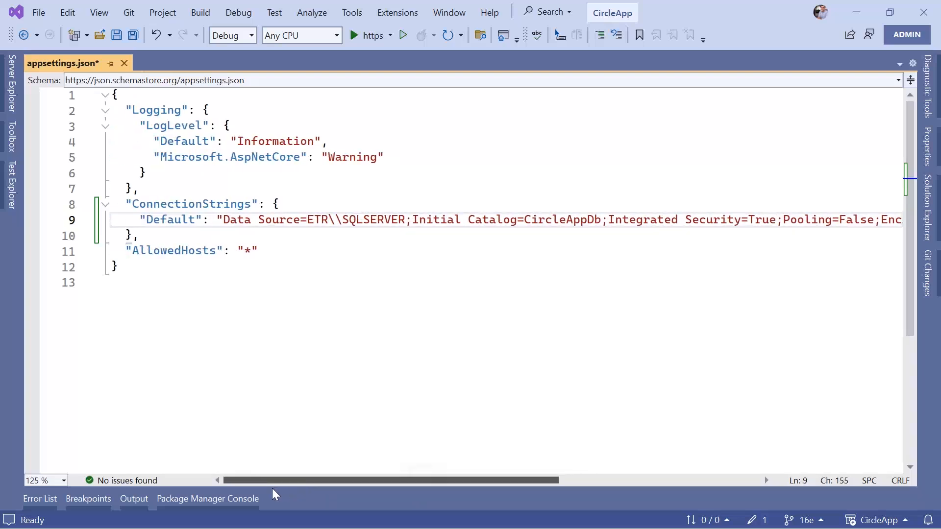
pyautogui.press('ctrl+s')
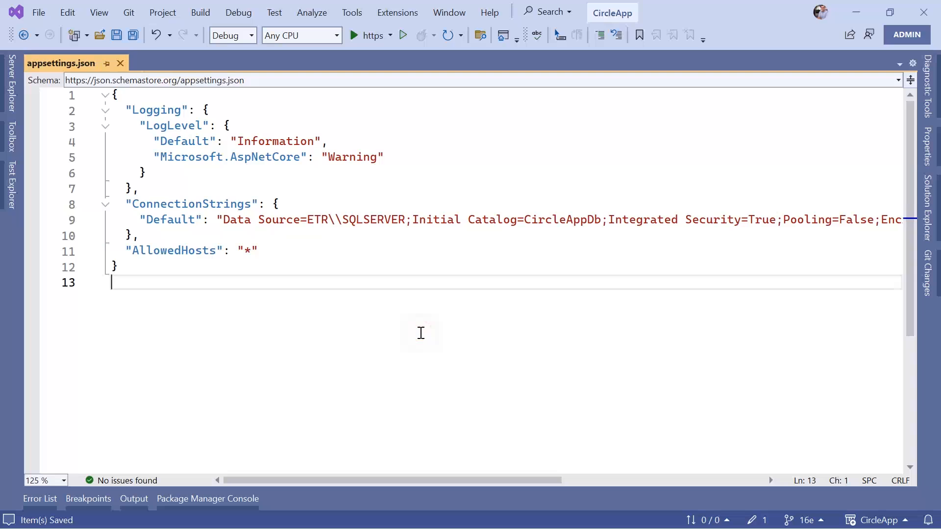
# Add a '//Database Configuration' comment in Program.cs
pyautogui.click(407, 219)
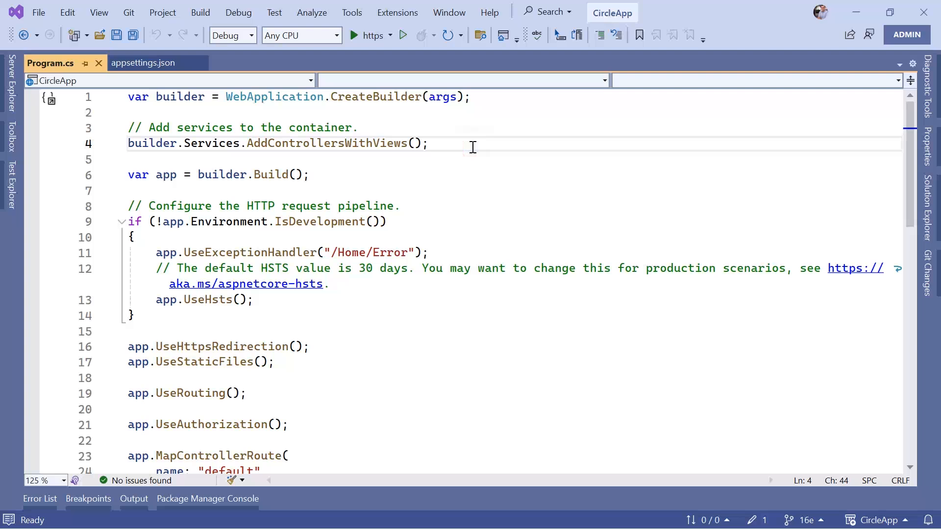
pyautogui.write('//')
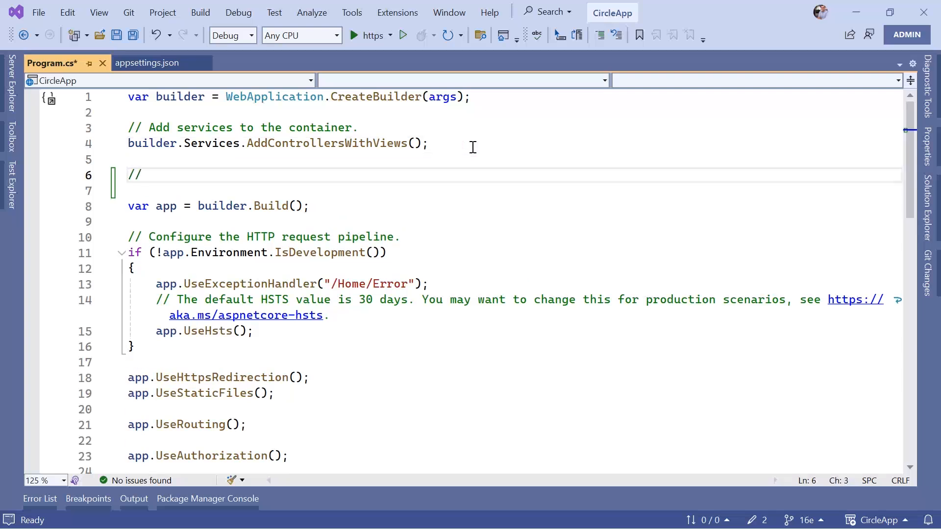
pyautogui.write('Data')
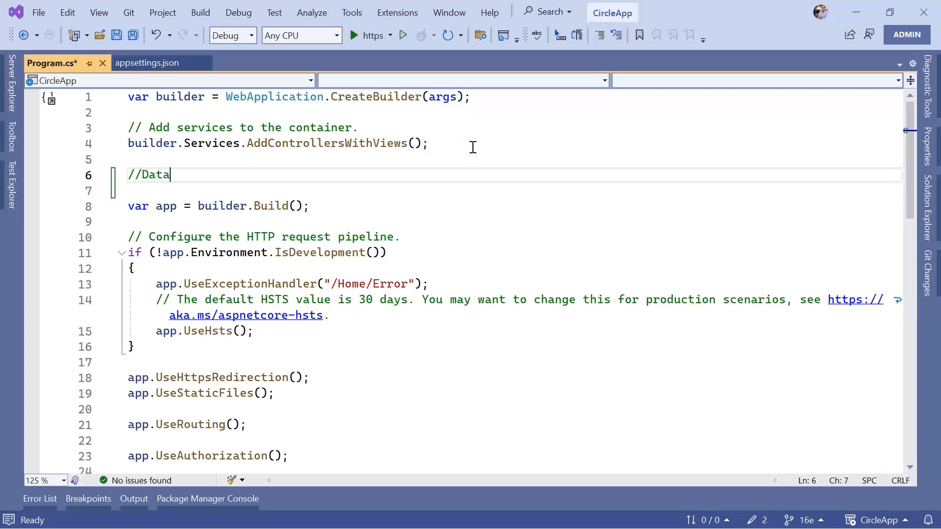
pyautogui.write('base Configuration')
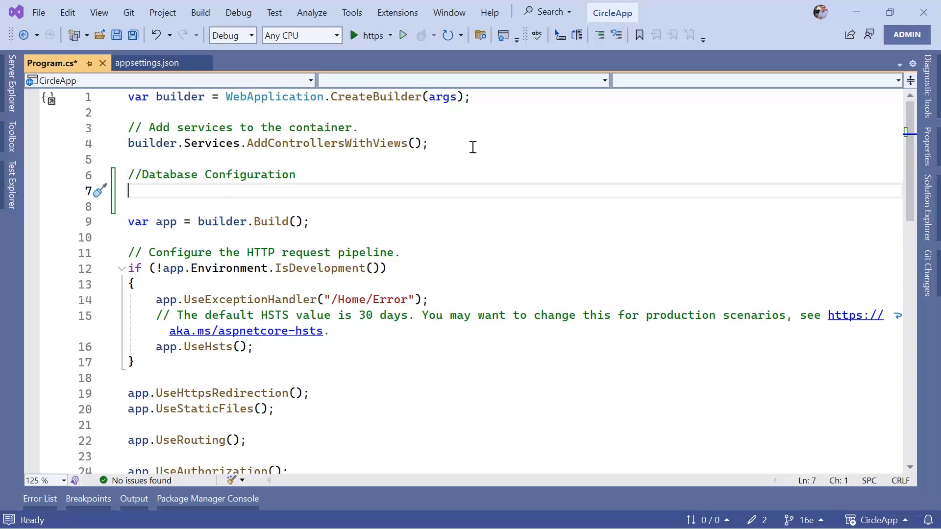
# Declare string dbConnectionString = builder.Configuration.GetConnectionString("Default") and save Program.cs
pyautogui.write('string')
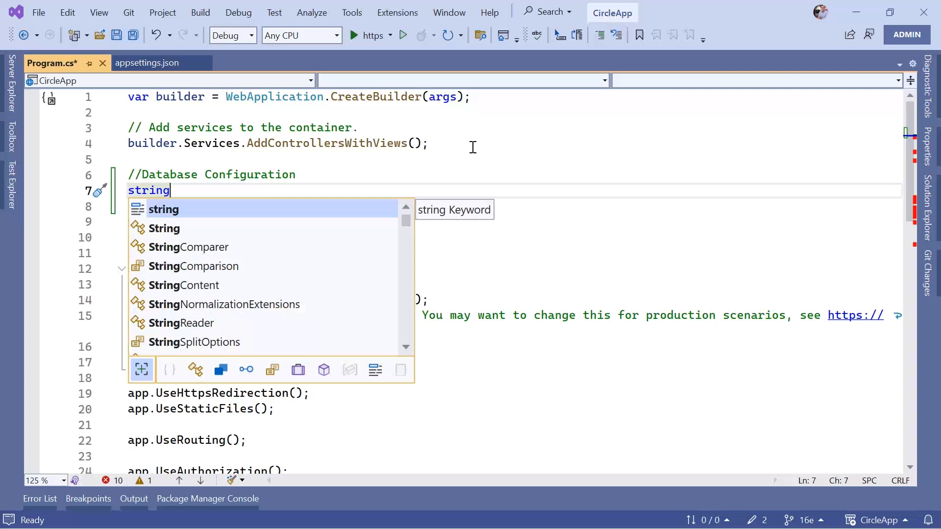
pyautogui.write('dbConnectionString =')
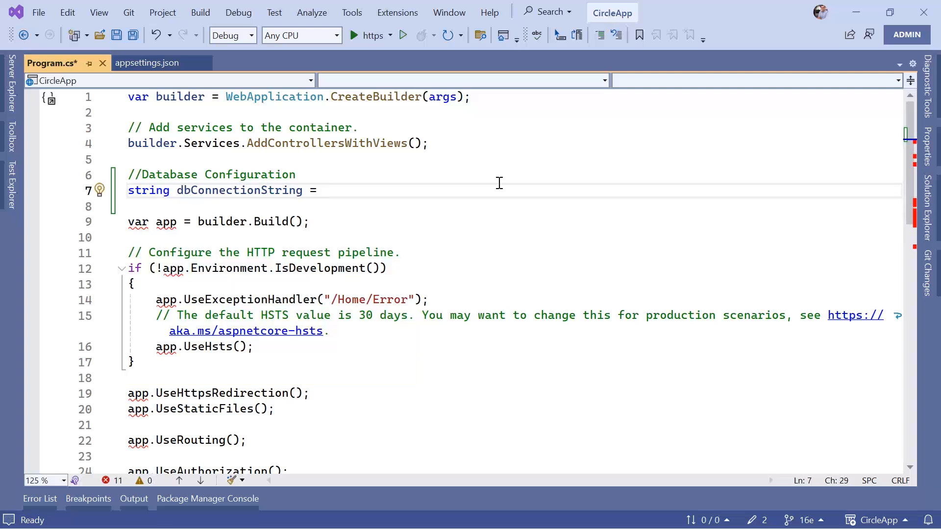
pyautogui.write('builder.Configuration')
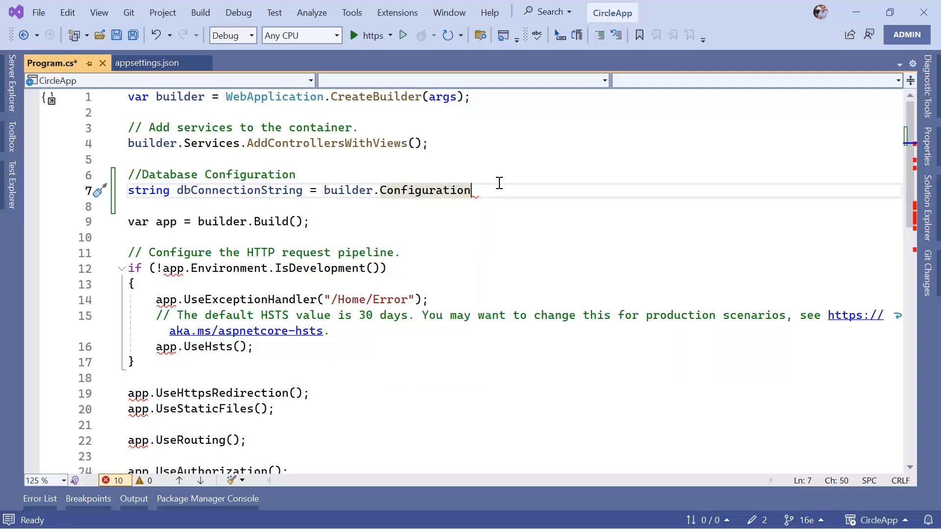
pyautogui.write('.GetConnectionString(')
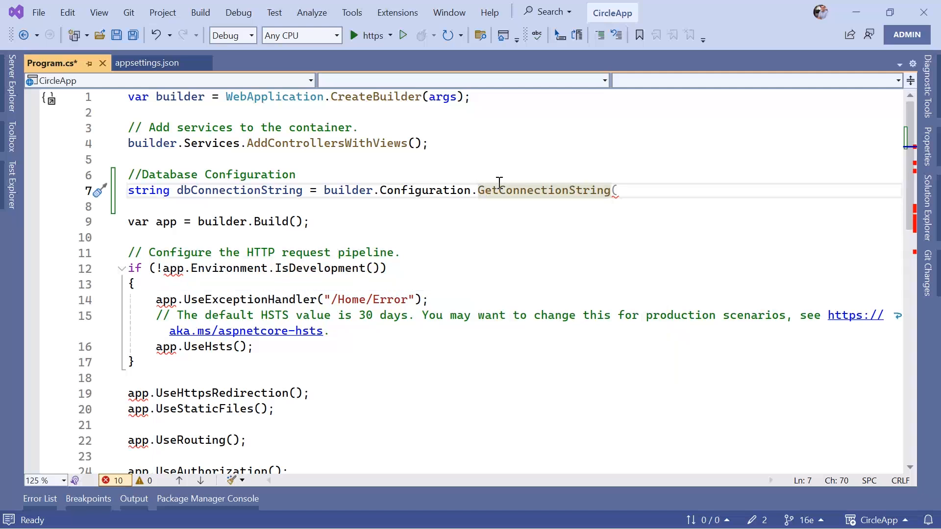
pyautogui.click(147, 63)
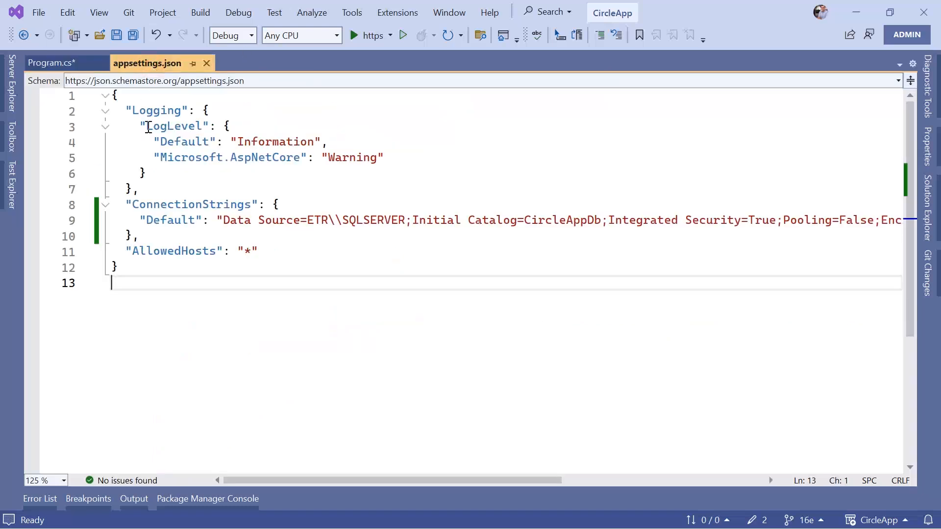
pyautogui.moveTo(192, 204)
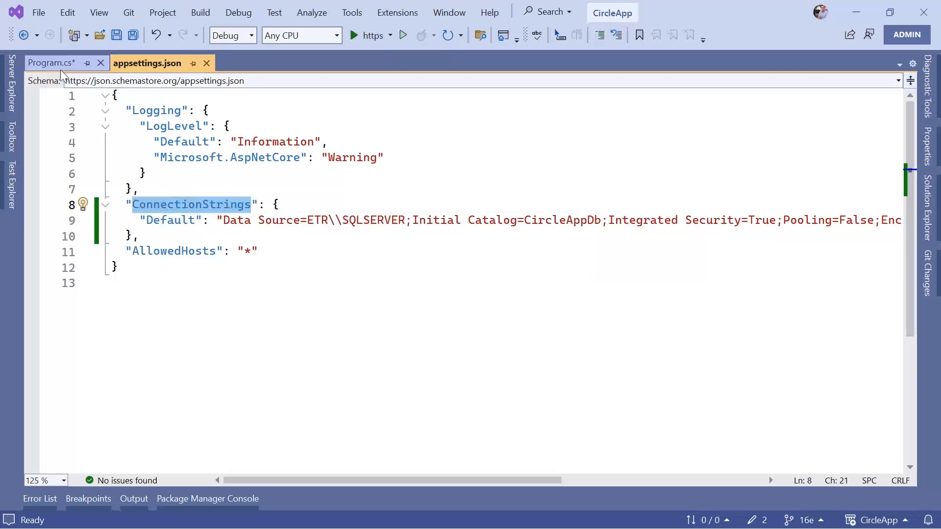
pyautogui.click(51, 62)
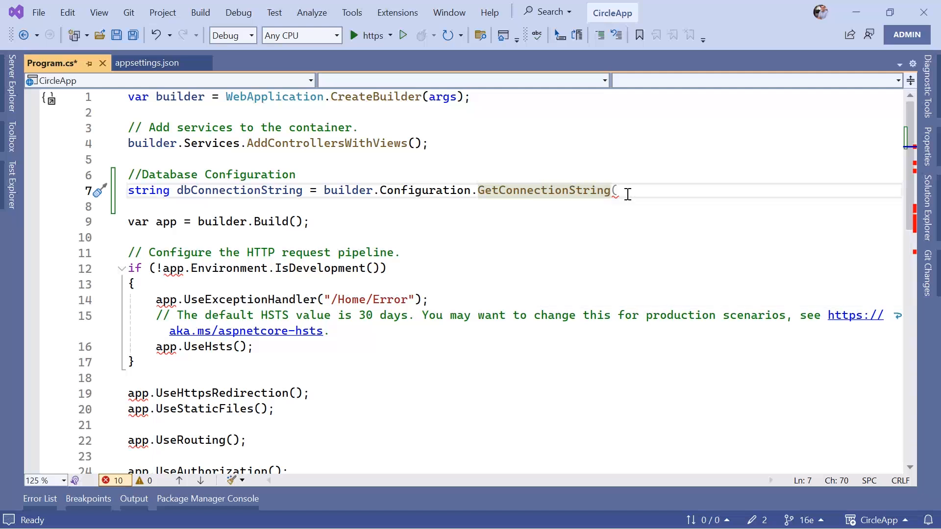
pyautogui.write(');')
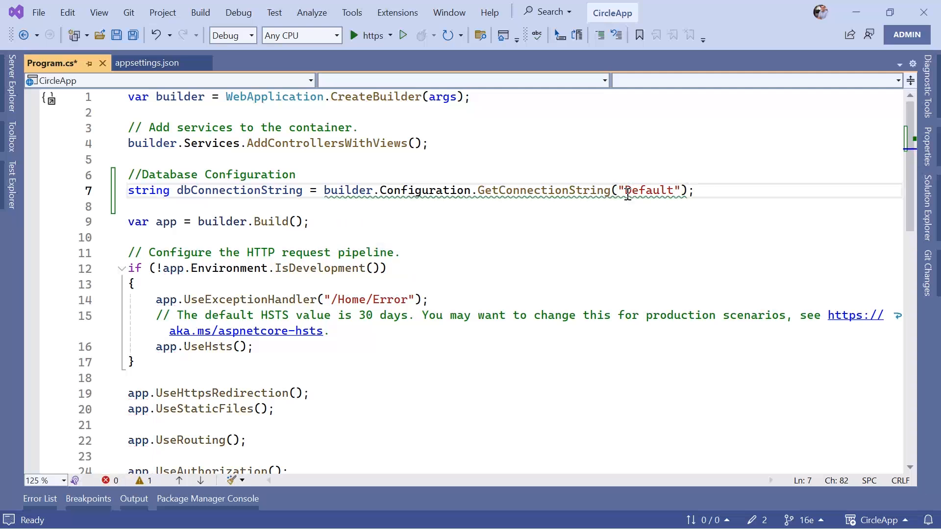
pyautogui.press('ctrl+s')
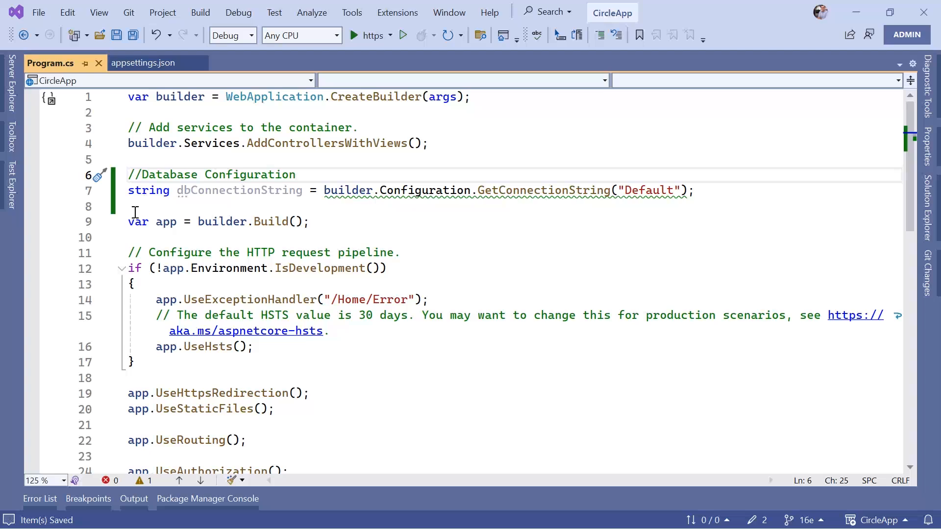
# Break at builder.Build(), run, and verify dbConnectionString in the Text Visualizer unwrapped
pyautogui.click(32, 222)
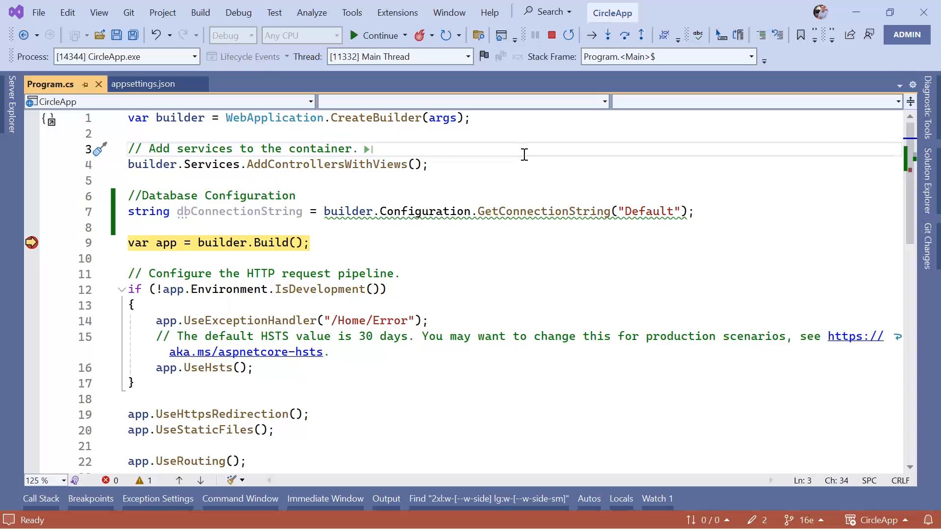
pyautogui.moveTo(236, 214)
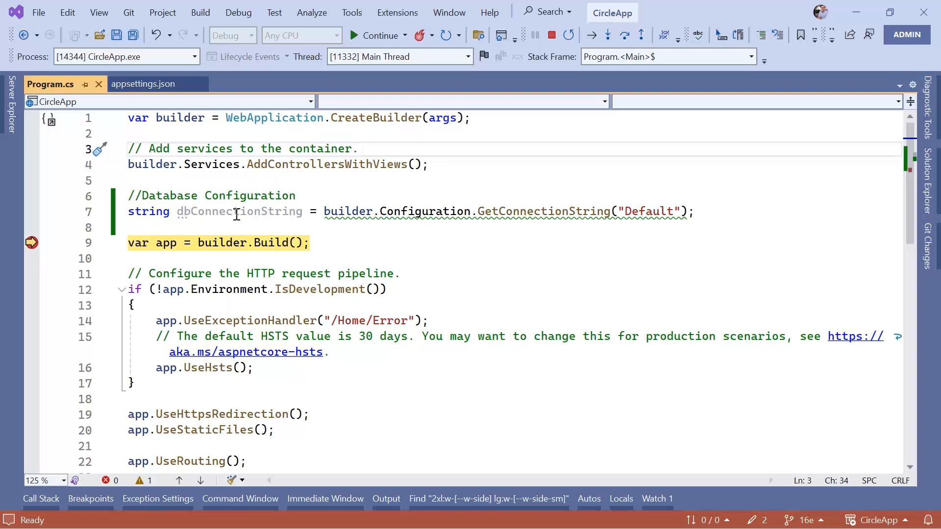
pyautogui.moveTo(239, 212)
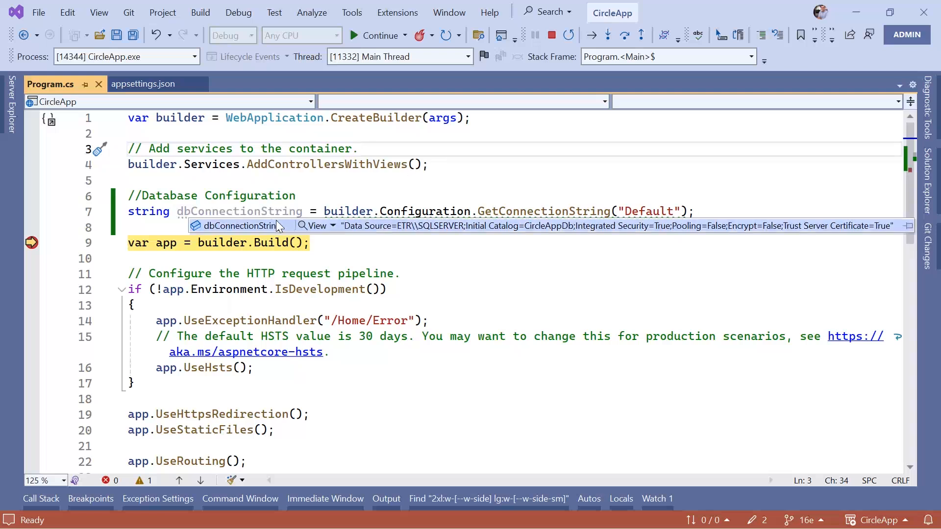
pyautogui.click(315, 225)
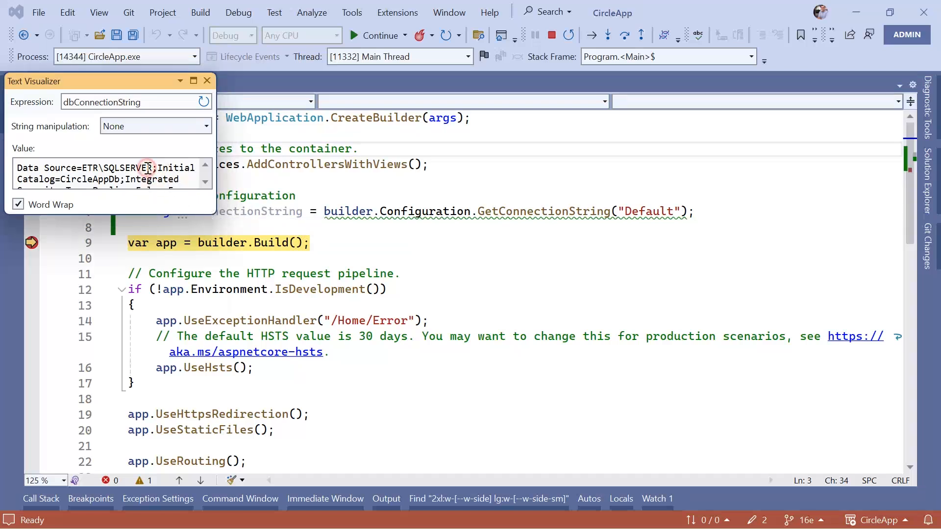
pyautogui.click(17, 205)
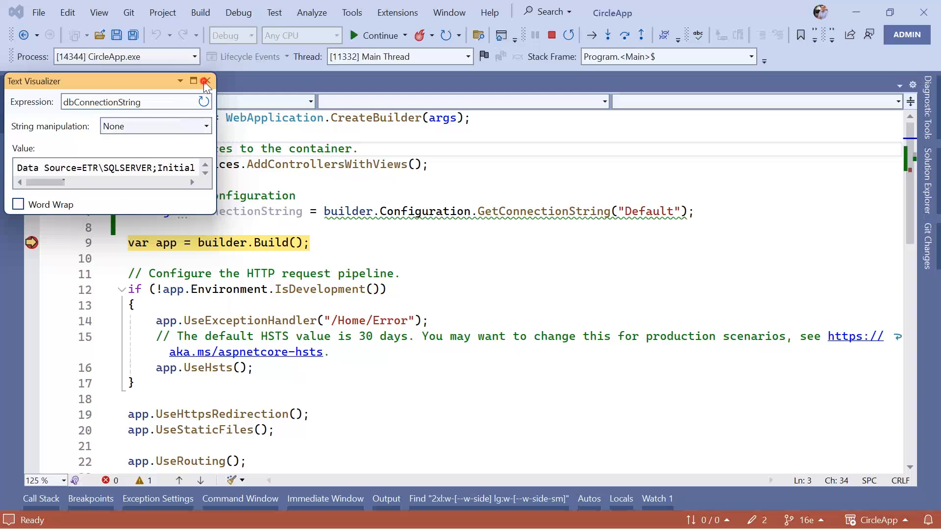
pyautogui.click(204, 82)
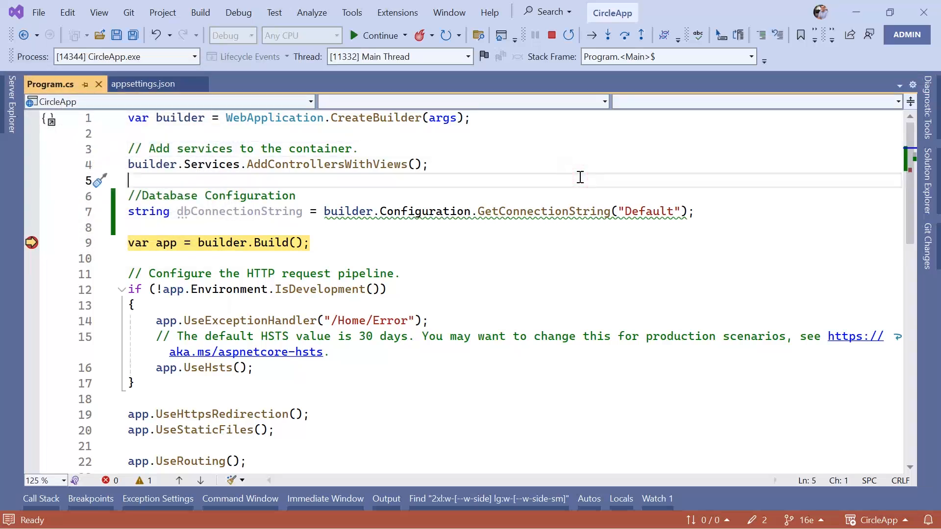